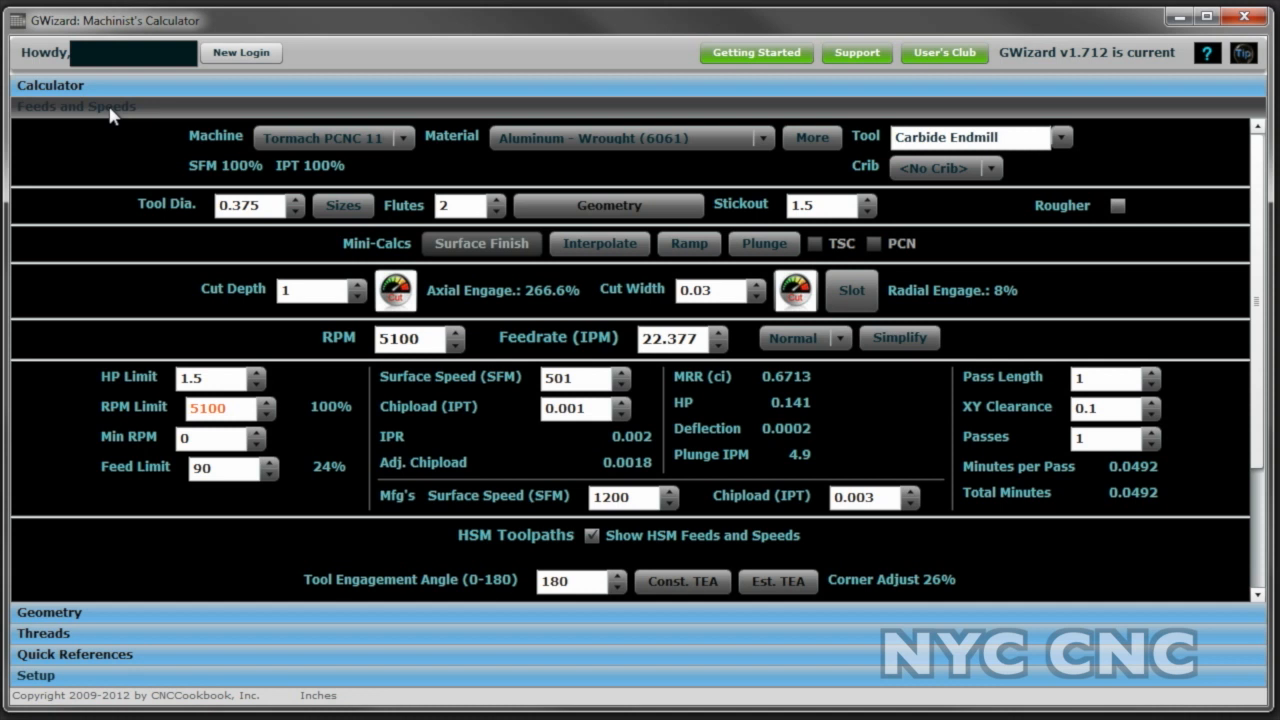
pyautogui.moveTo(112, 116)
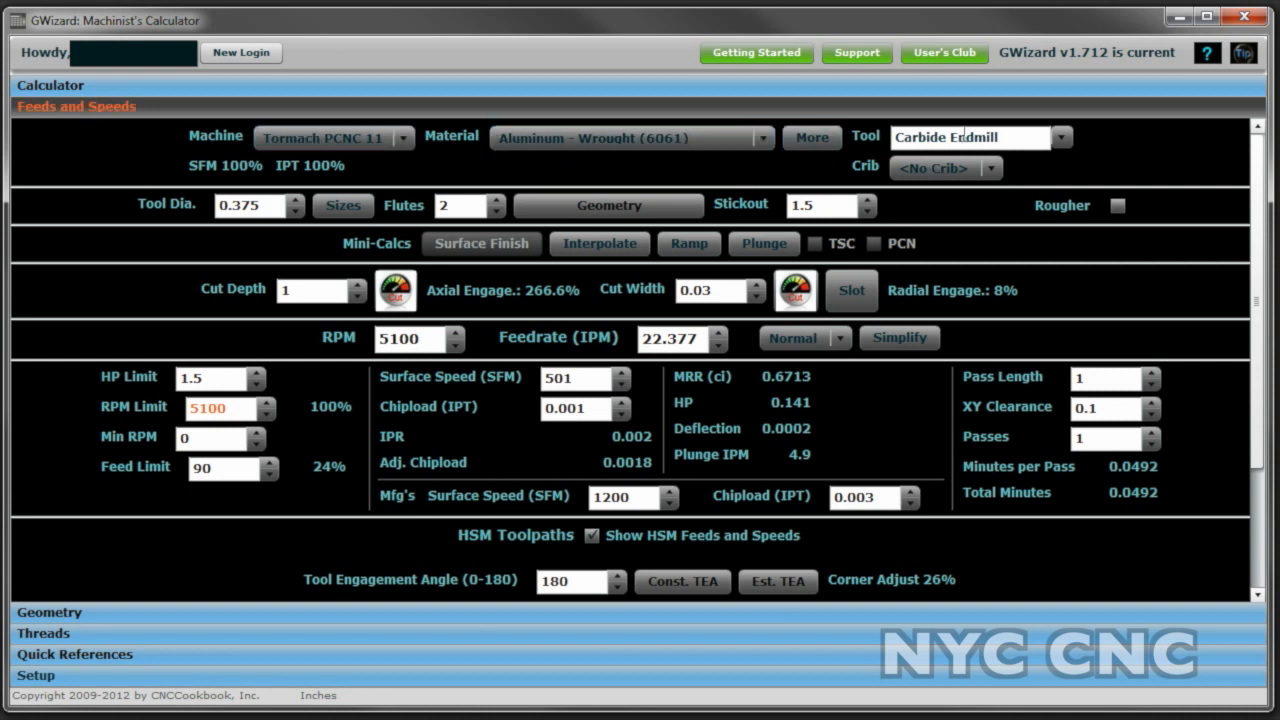
# Define a 0.5 in three-flute rougher, 0.5 stickout, 0.25 deep by 0.375 wide, giving 73.453 IPM.
pyautogui.tripleClick(250, 204)
pyautogui.write('.5')
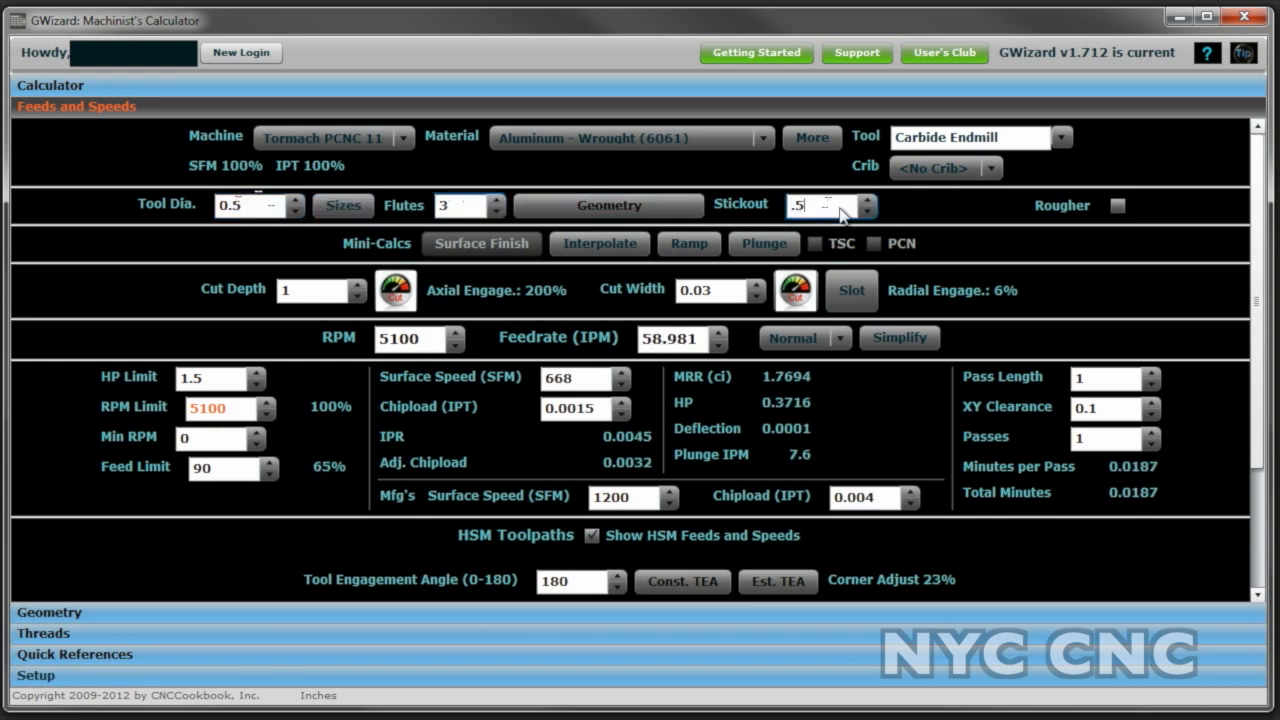
pyautogui.click(1122, 204)
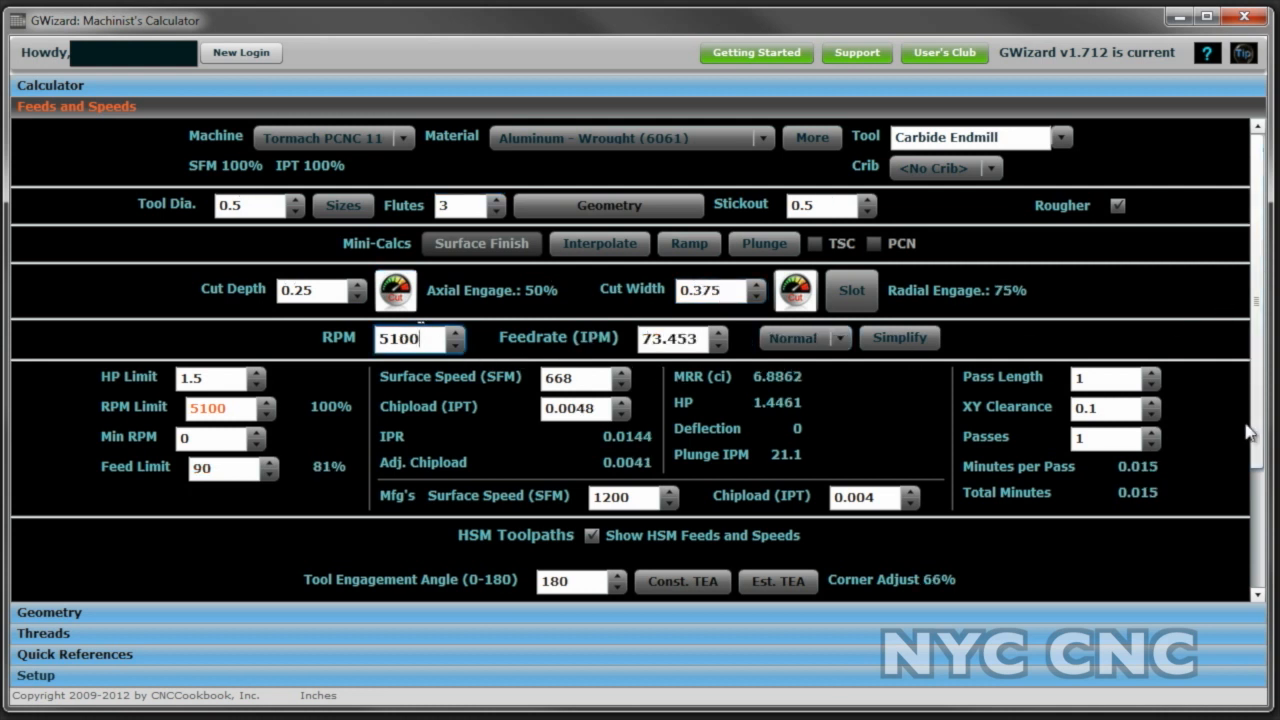
# Slide the recommendation toward Conservative, dropping feedrate to 51.546 IPM and chipload to 0.0028.
pyautogui.scroll(-3)
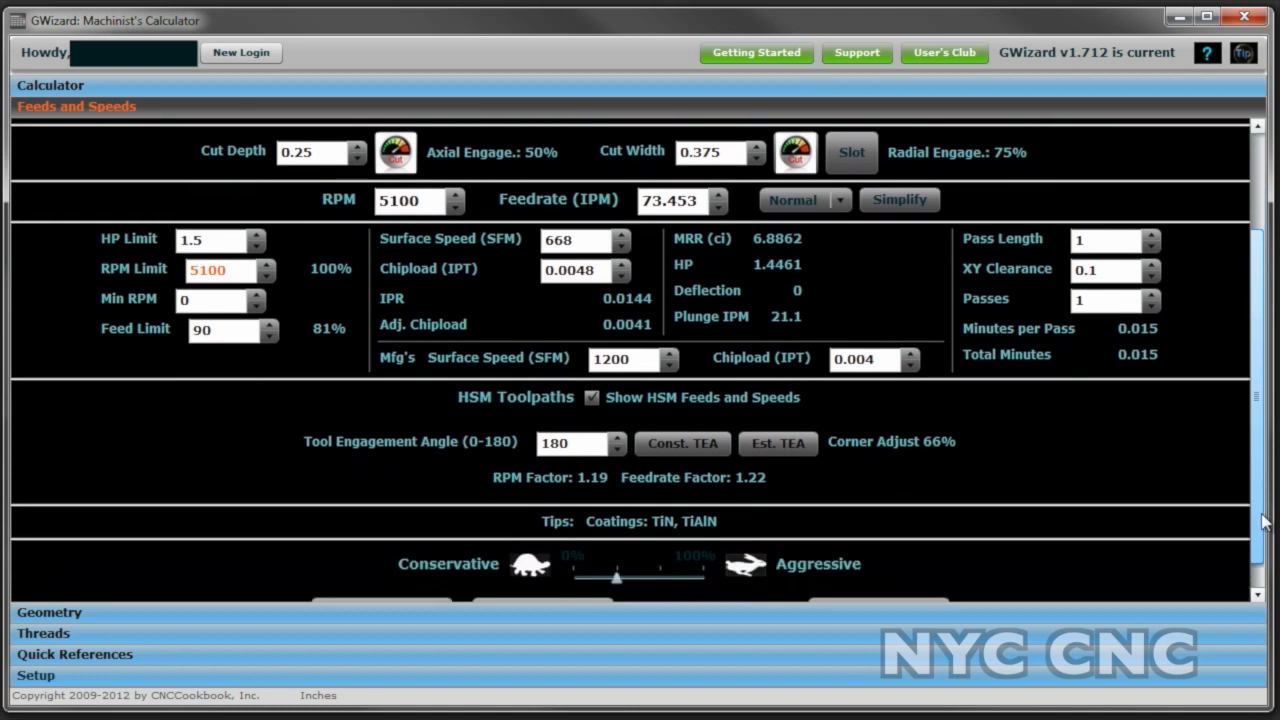
pyautogui.moveTo(616, 578); pyautogui.dragTo(572, 578)
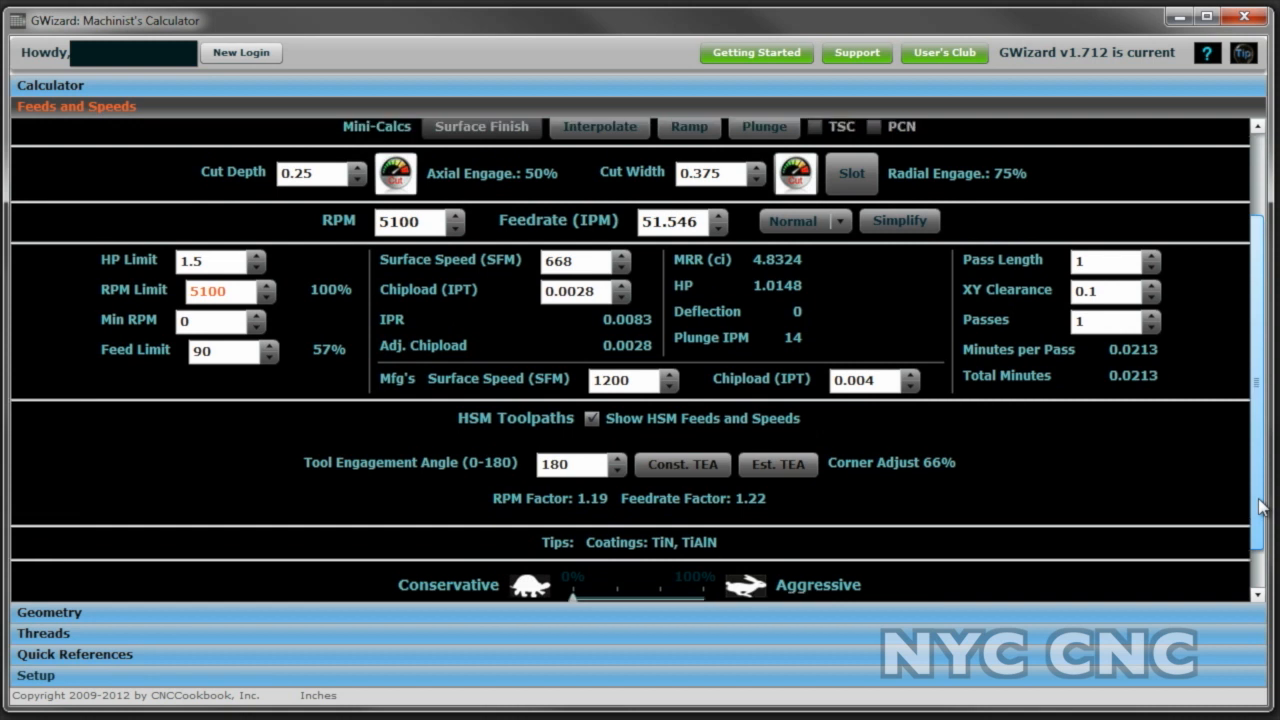
pyautogui.scroll(3)
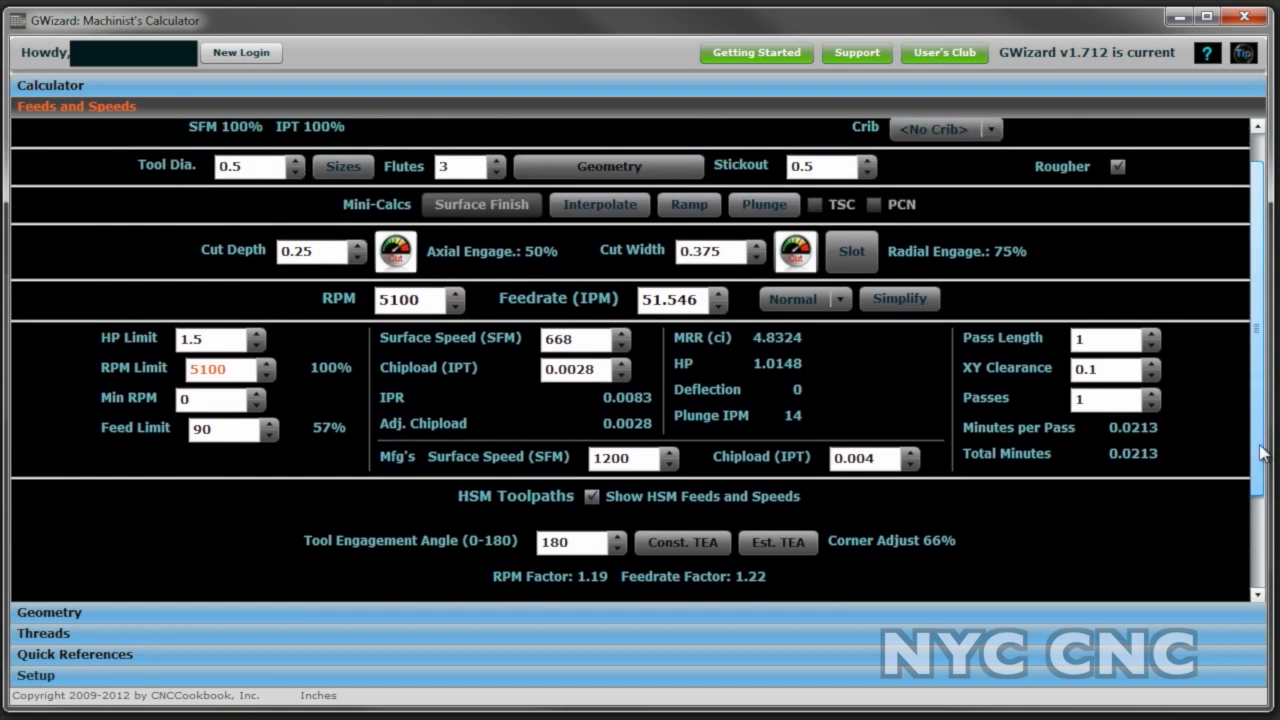
pyautogui.scroll(3)
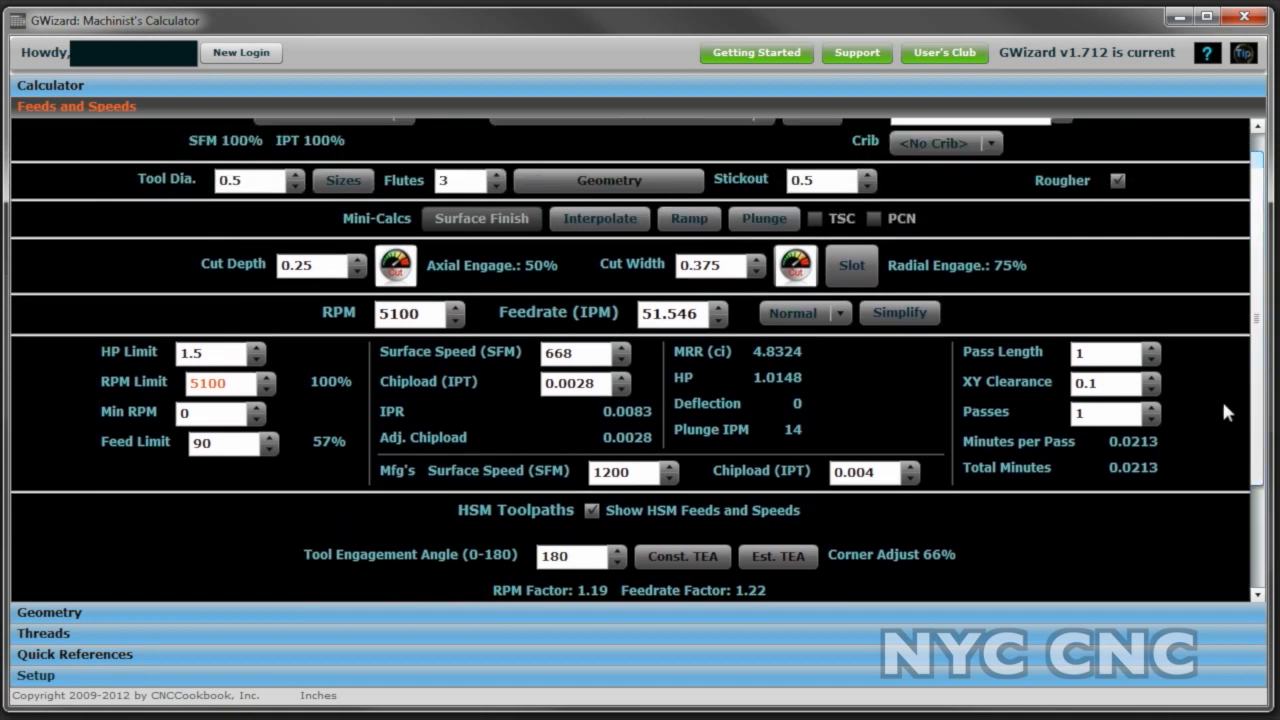
pyautogui.moveTo(780, 360)
pyautogui.write('2')
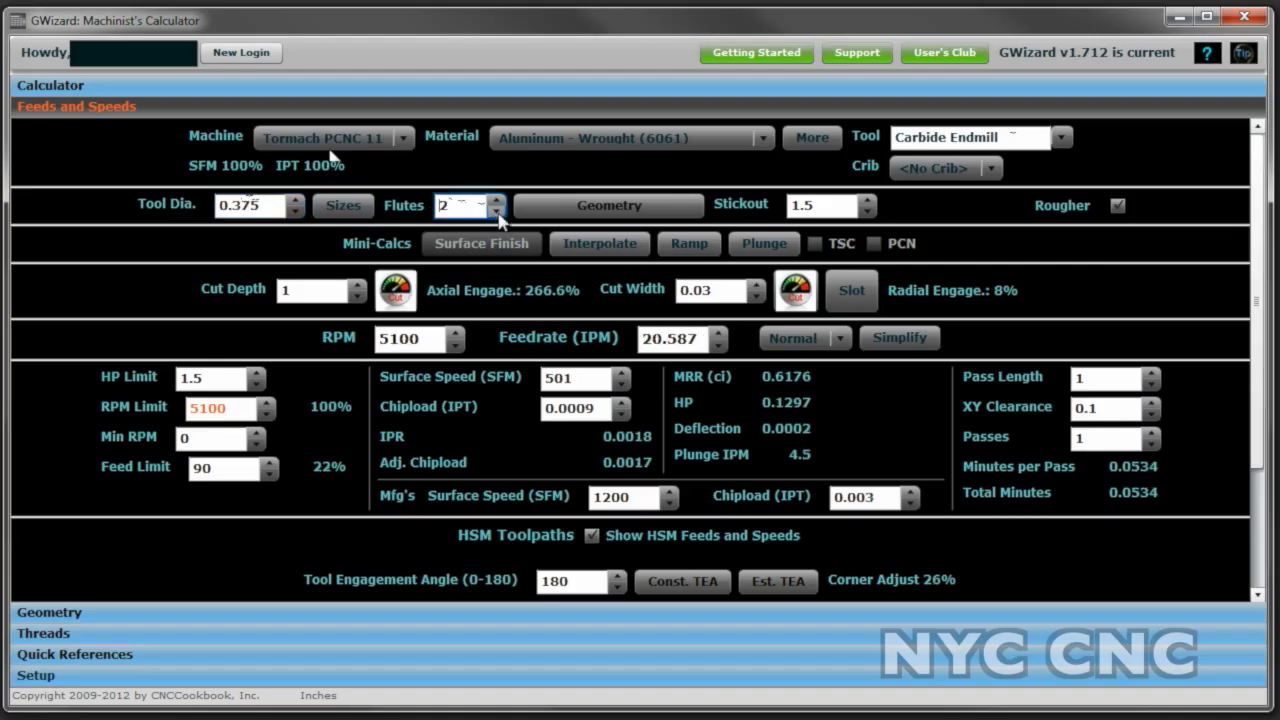
# Slide the 3/8 end mill recommendation toward Aggressive for 22.377 IPM feedrate, 0.001 chipload and 0.141 HP.
pyautogui.click(820, 204)
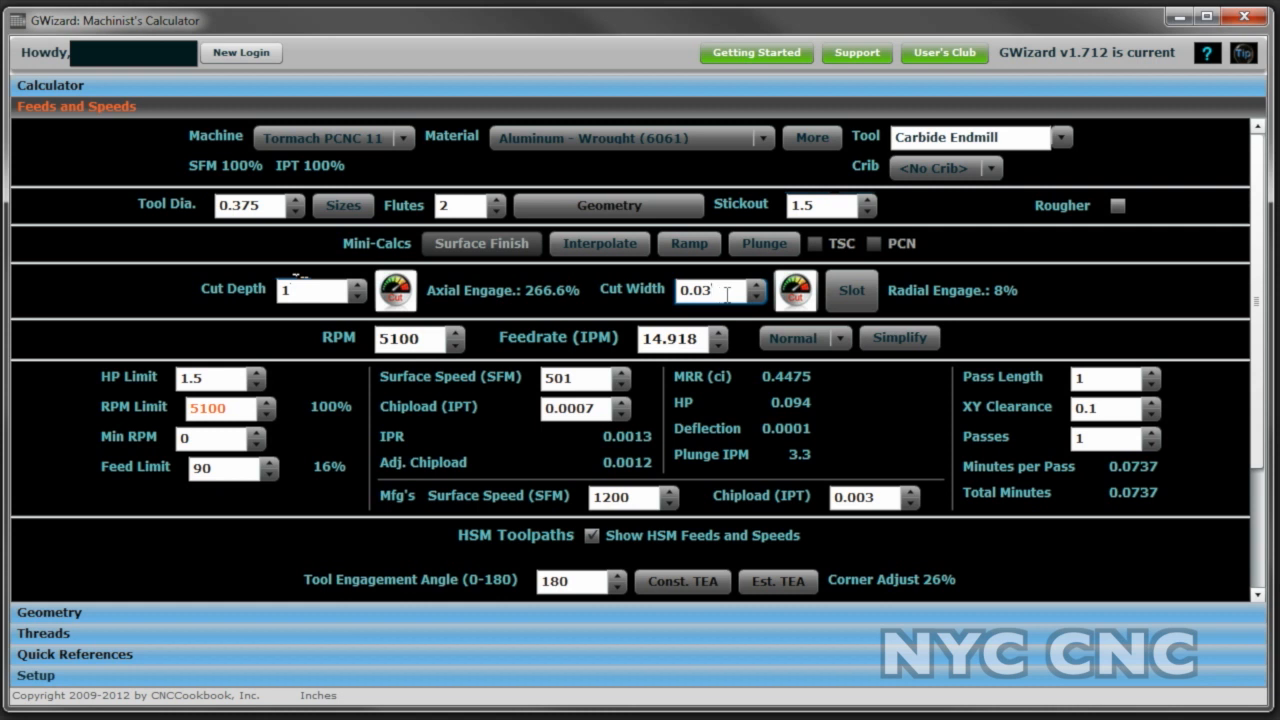
pyautogui.click(404, 340)
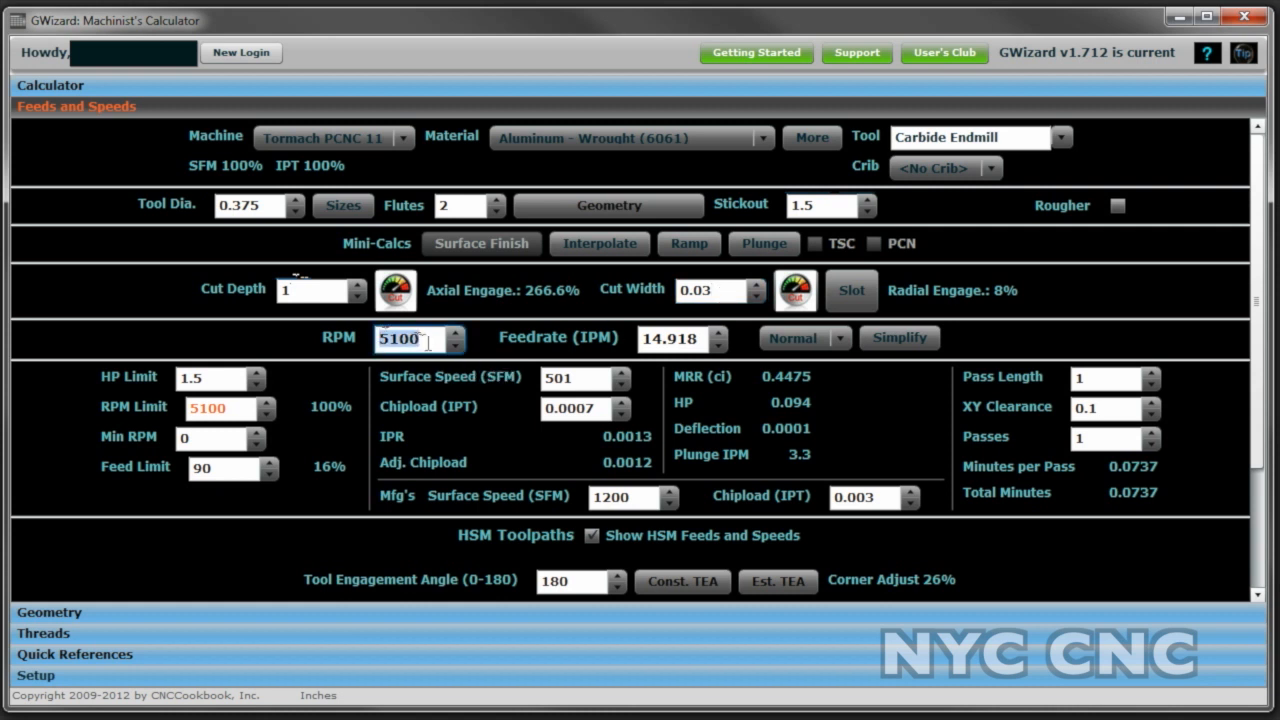
pyautogui.moveTo(772, 404)
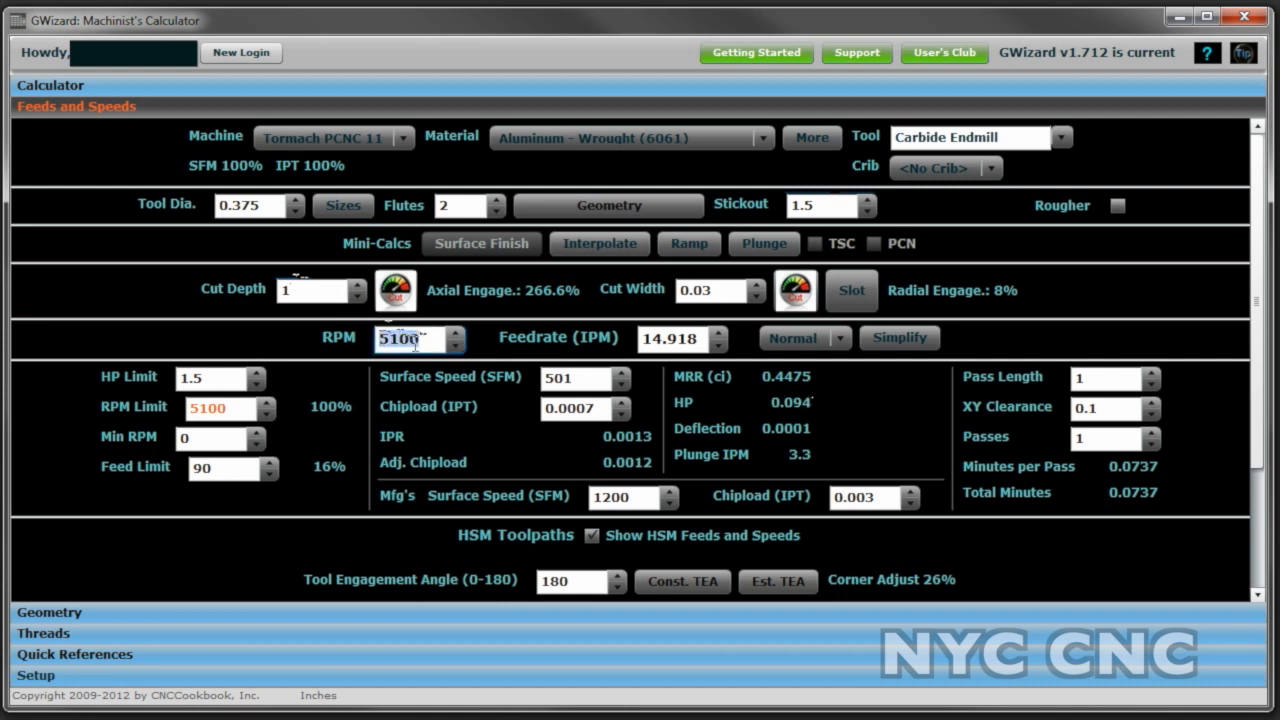
pyautogui.click(410, 338)
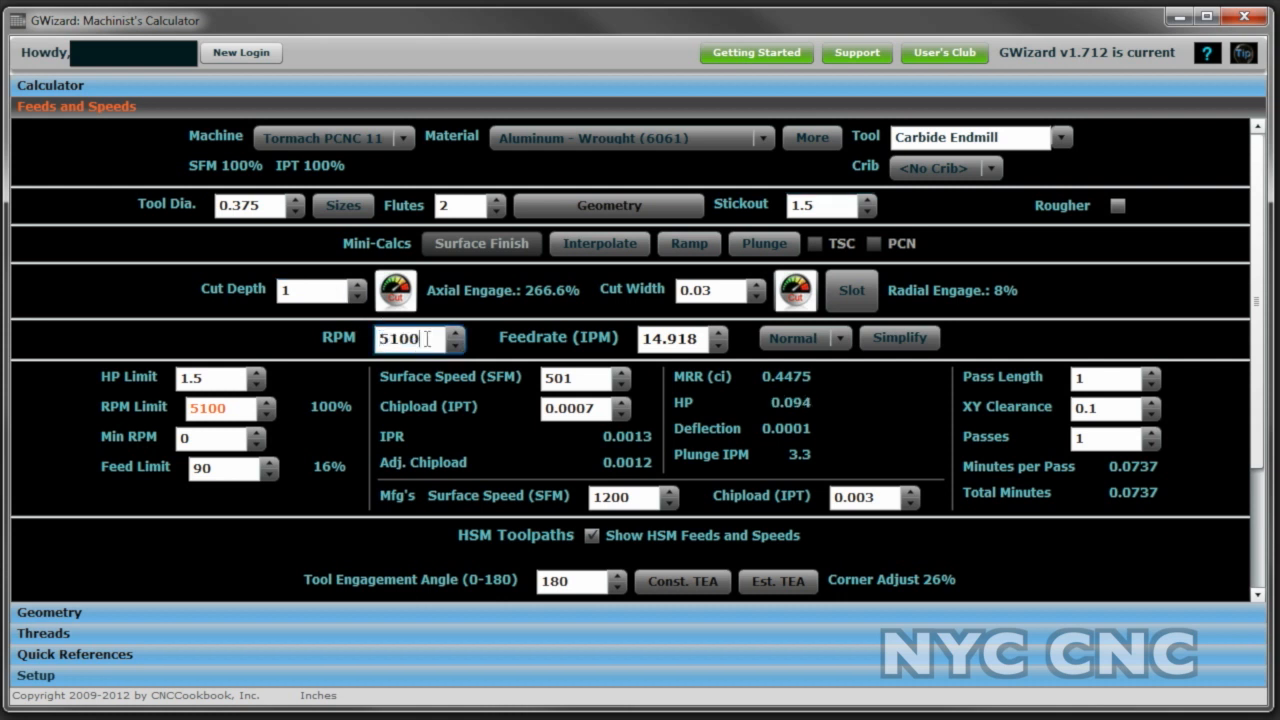
pyautogui.scroll(-3)
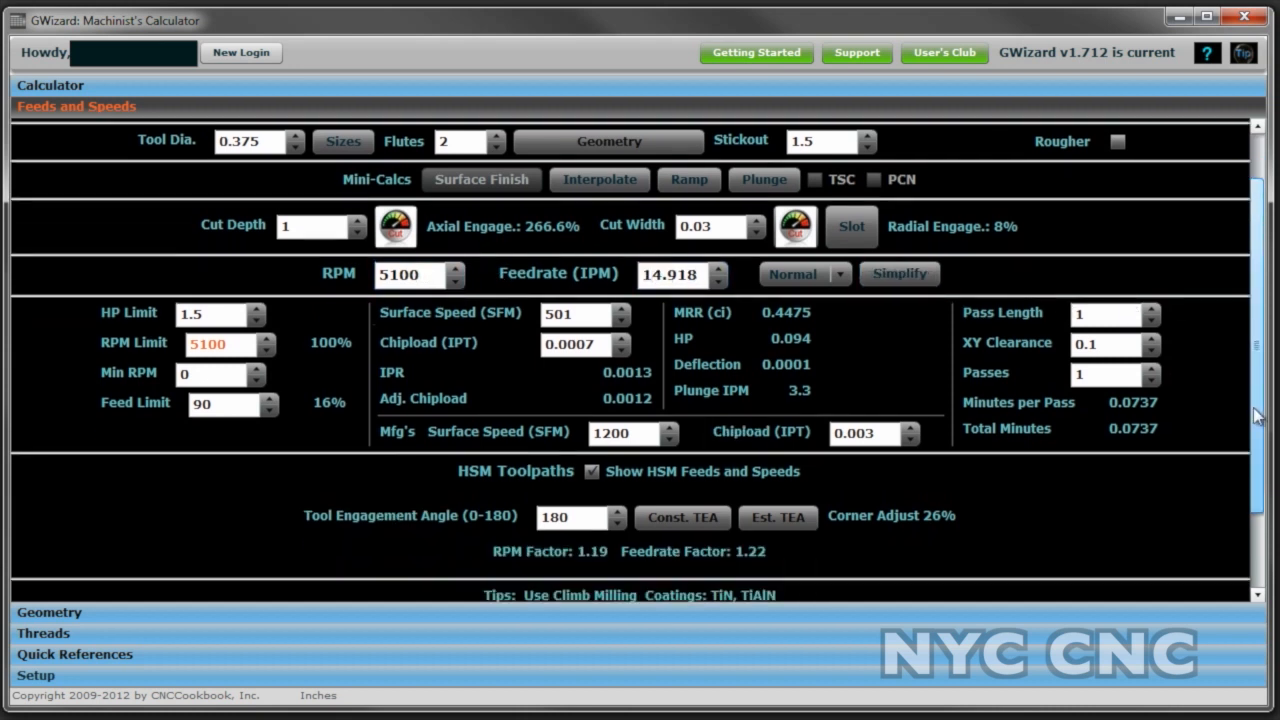
pyautogui.scroll(-3)
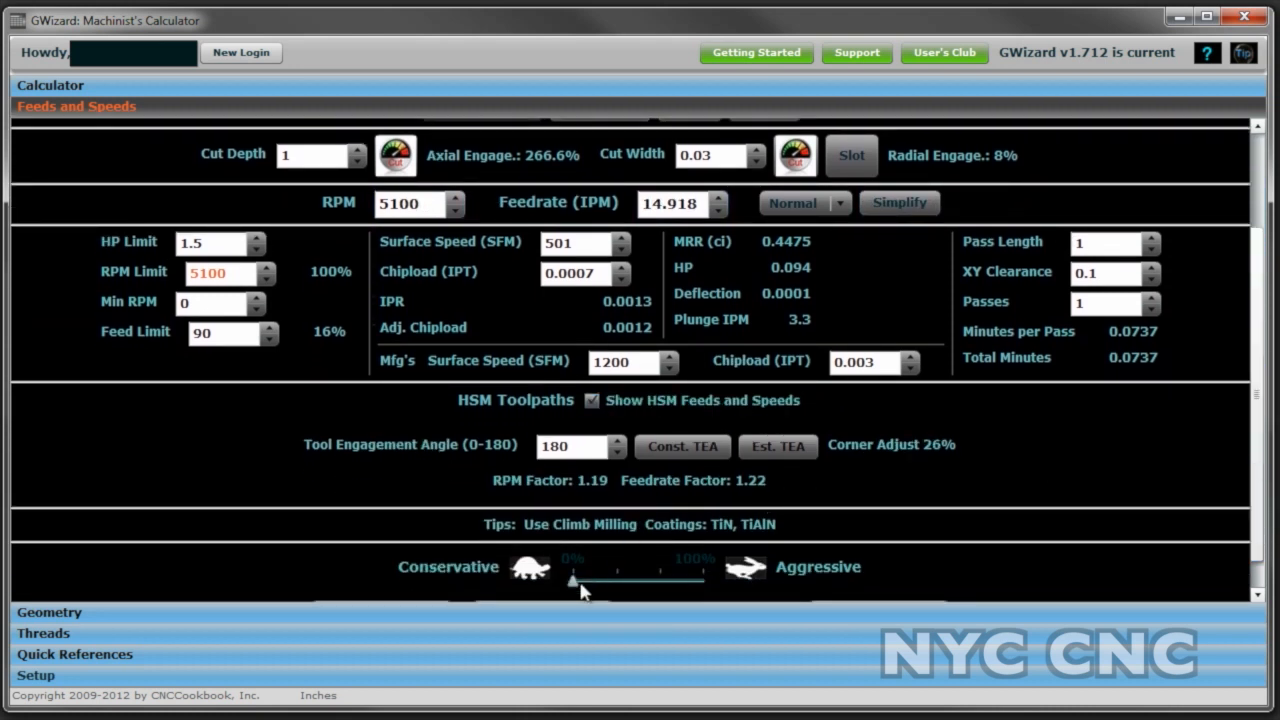
pyautogui.moveTo(568, 578); pyautogui.dragTo(620, 578)
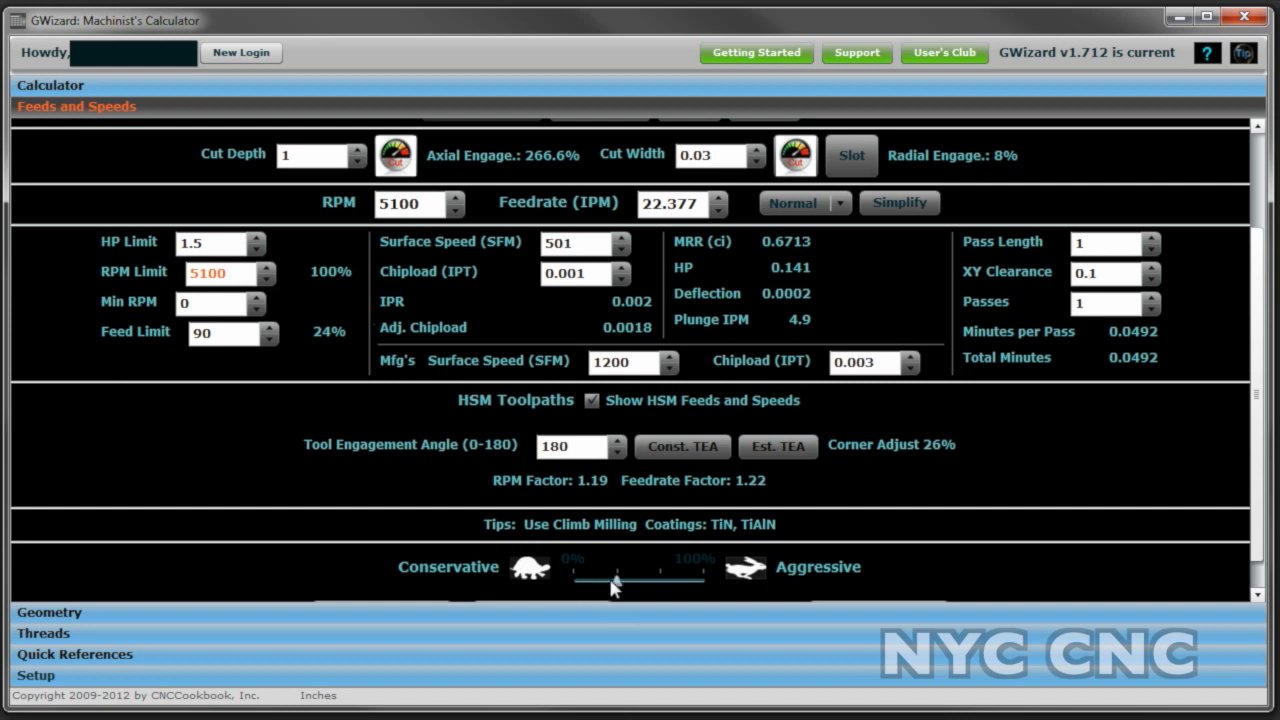
pyautogui.moveTo(690, 520)
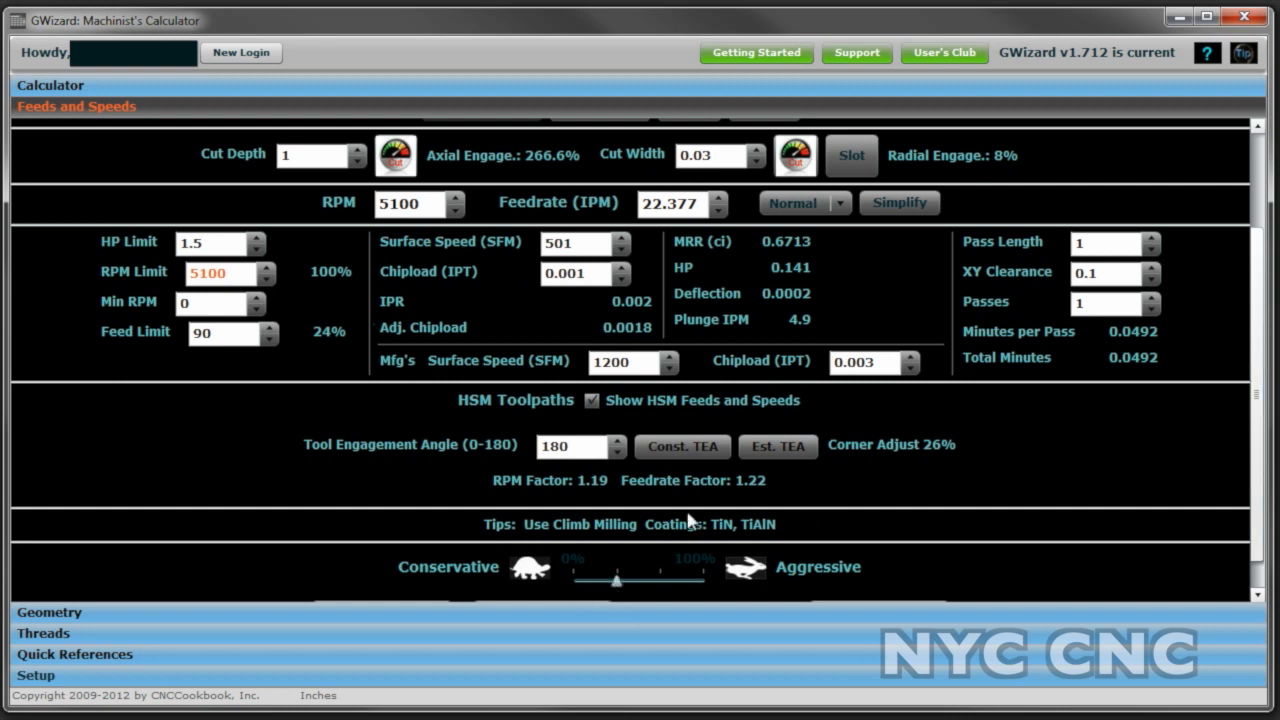
pyautogui.moveTo(624, 528)
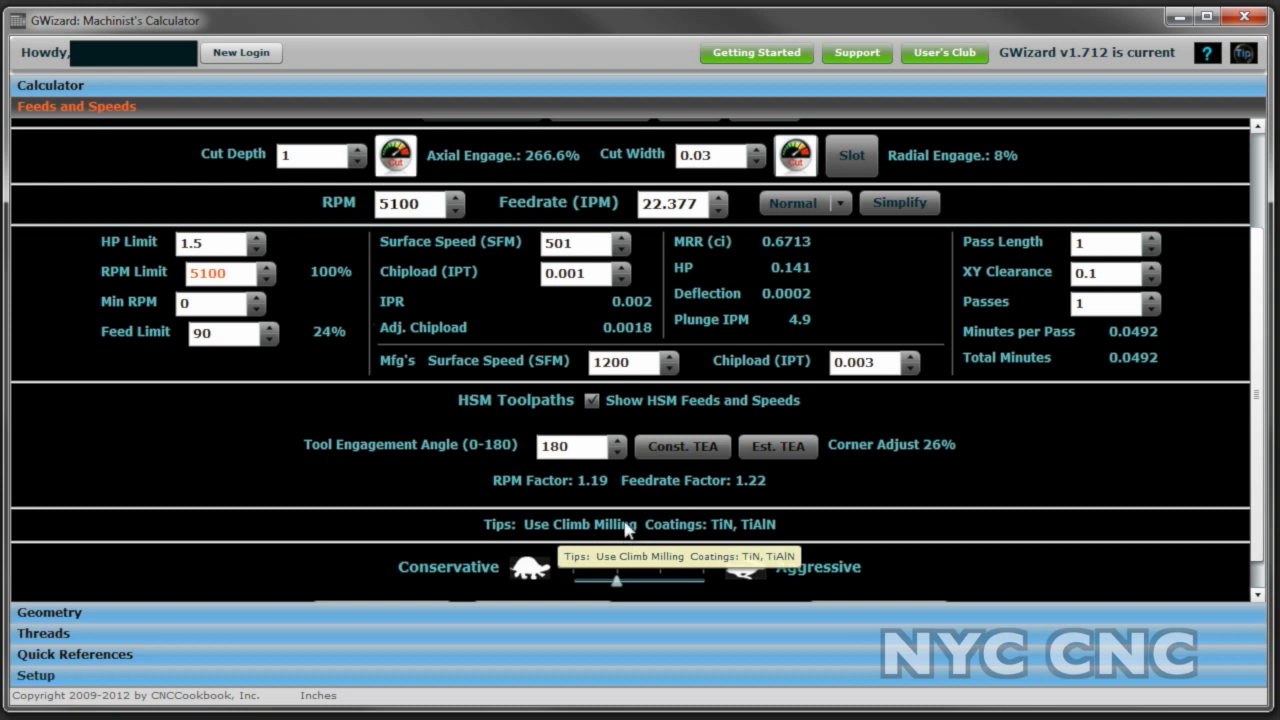
pyautogui.scroll(3)
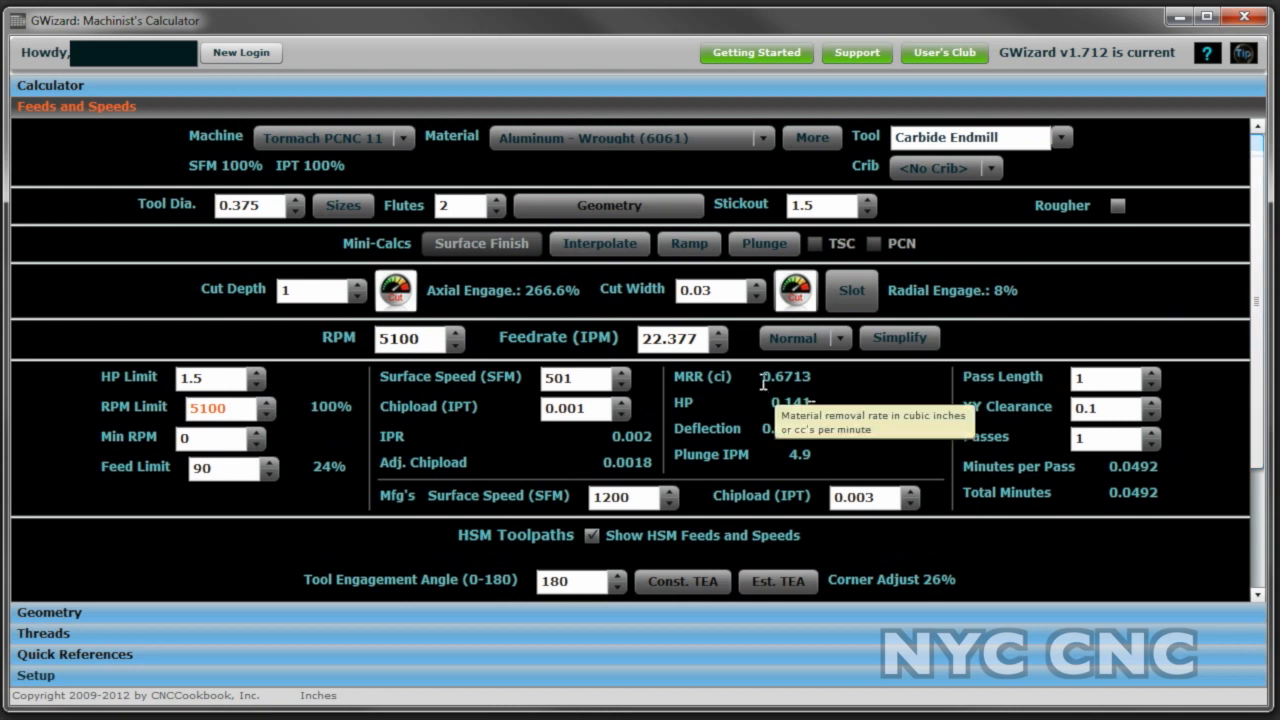
pyautogui.moveTo(732, 380)
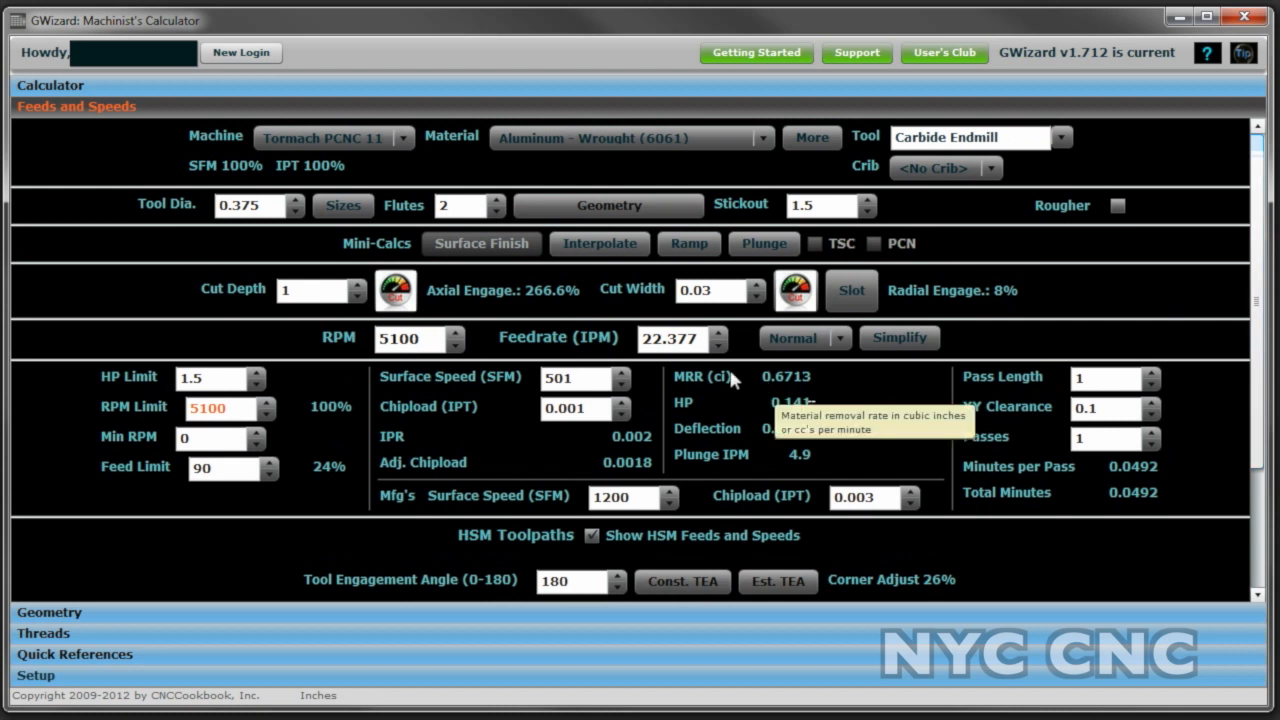
pyautogui.click(316, 290)
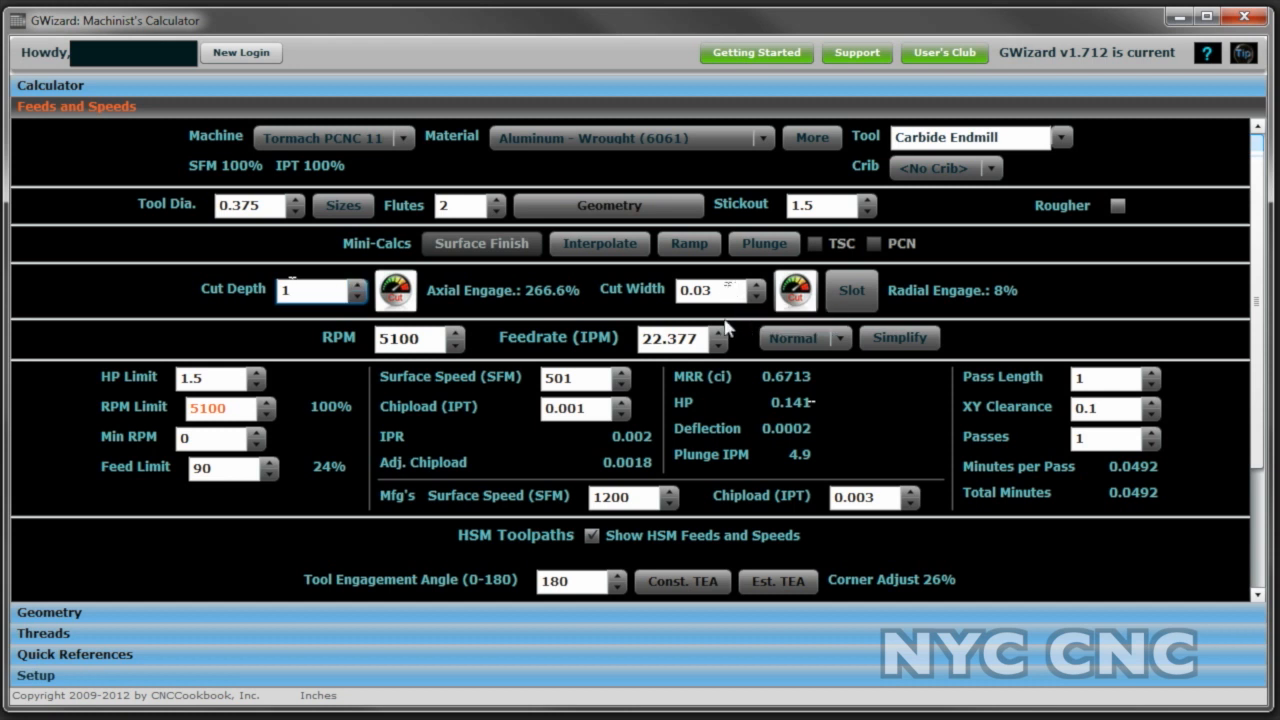
pyautogui.moveTo(764, 376)
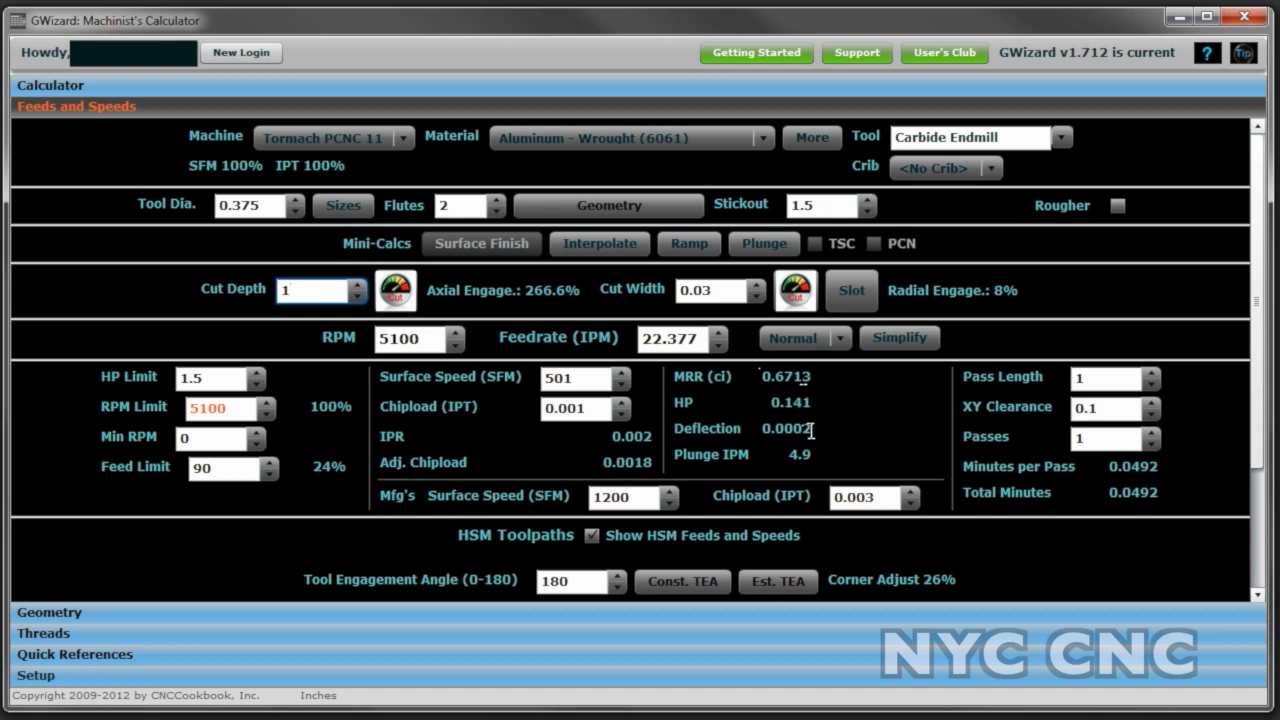
pyautogui.moveTo(320, 290)
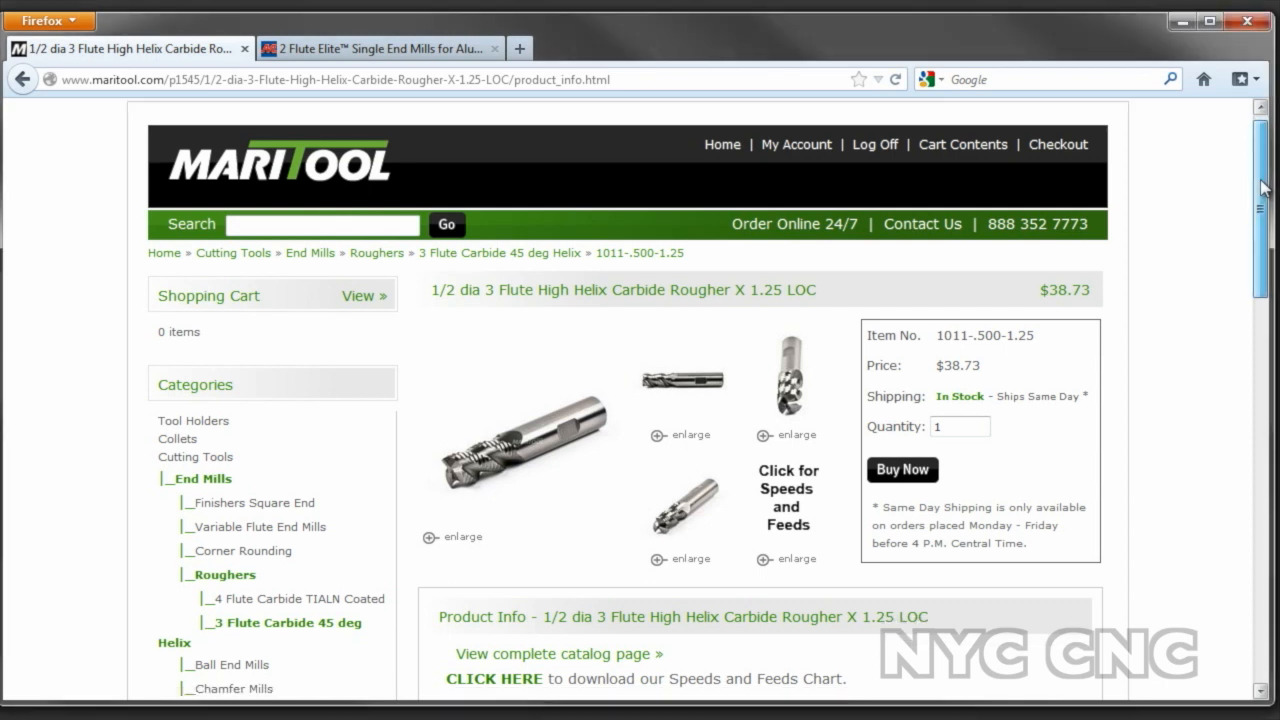
# Bring up the MSC Direct page for the 3/8 in two-flute Niagara aluminum end mill and browse its details.
pyautogui.scroll(-3)
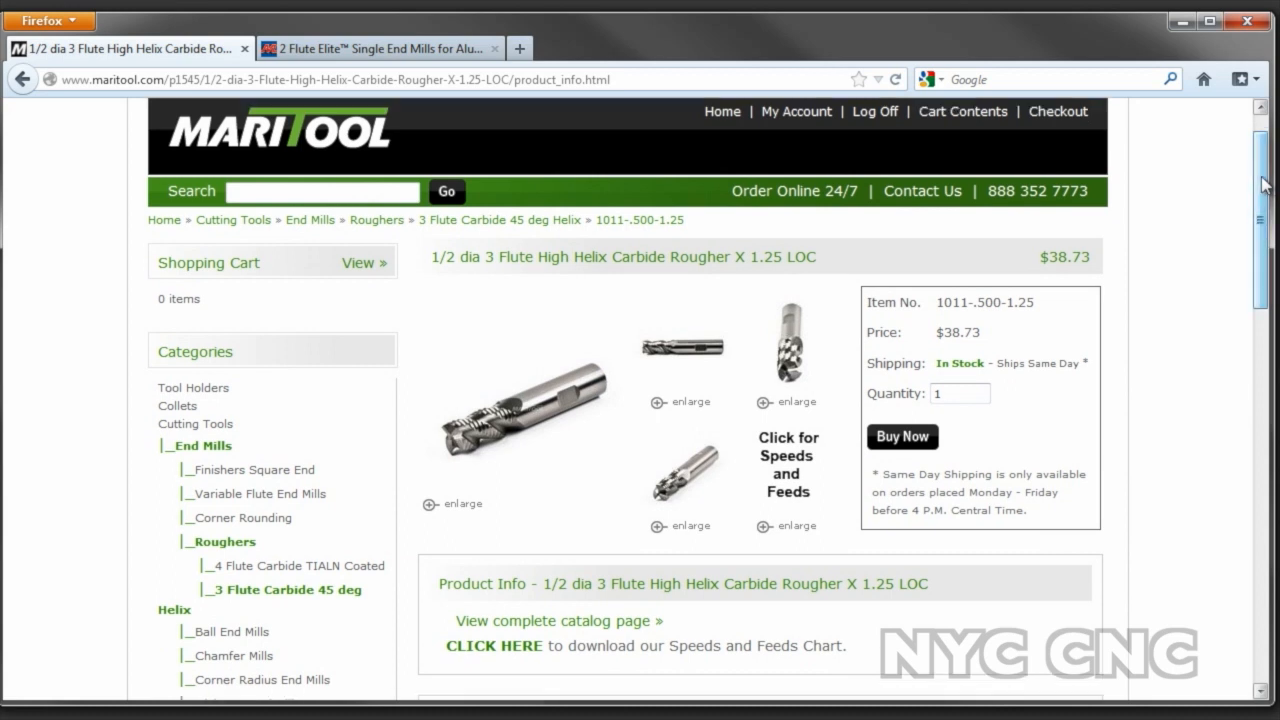
pyautogui.click(380, 48)
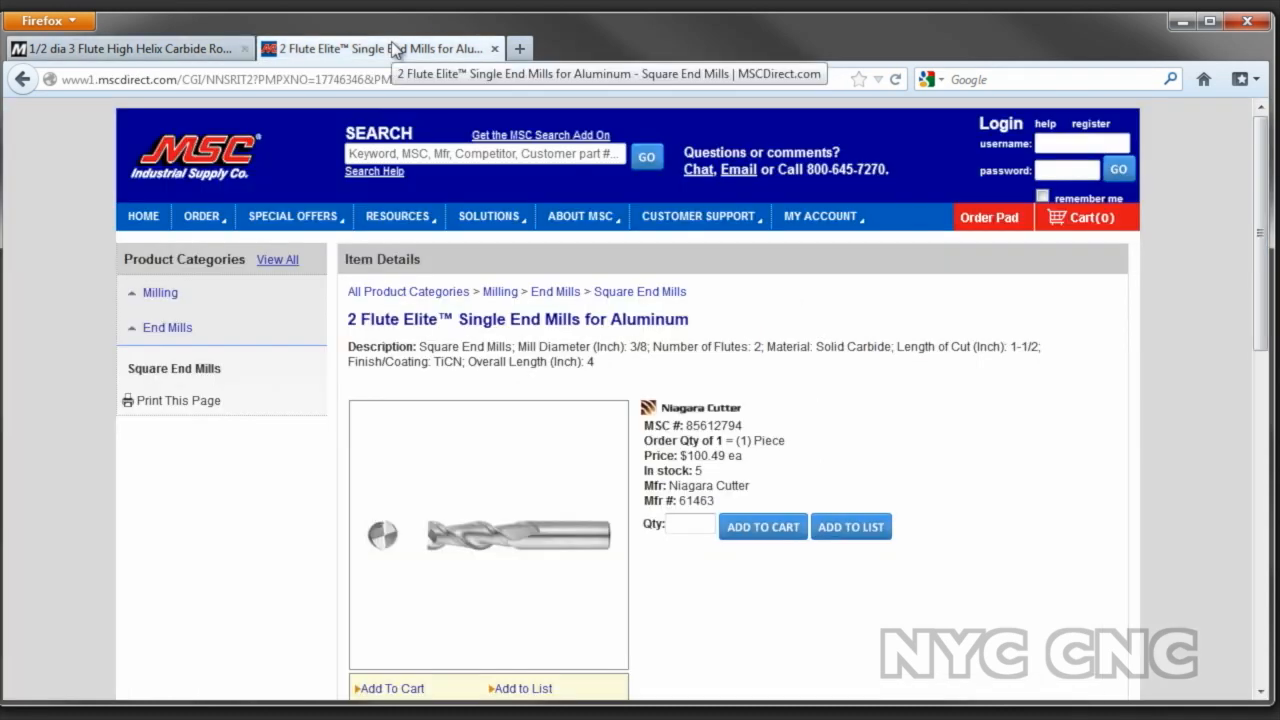
pyautogui.scroll(-3)
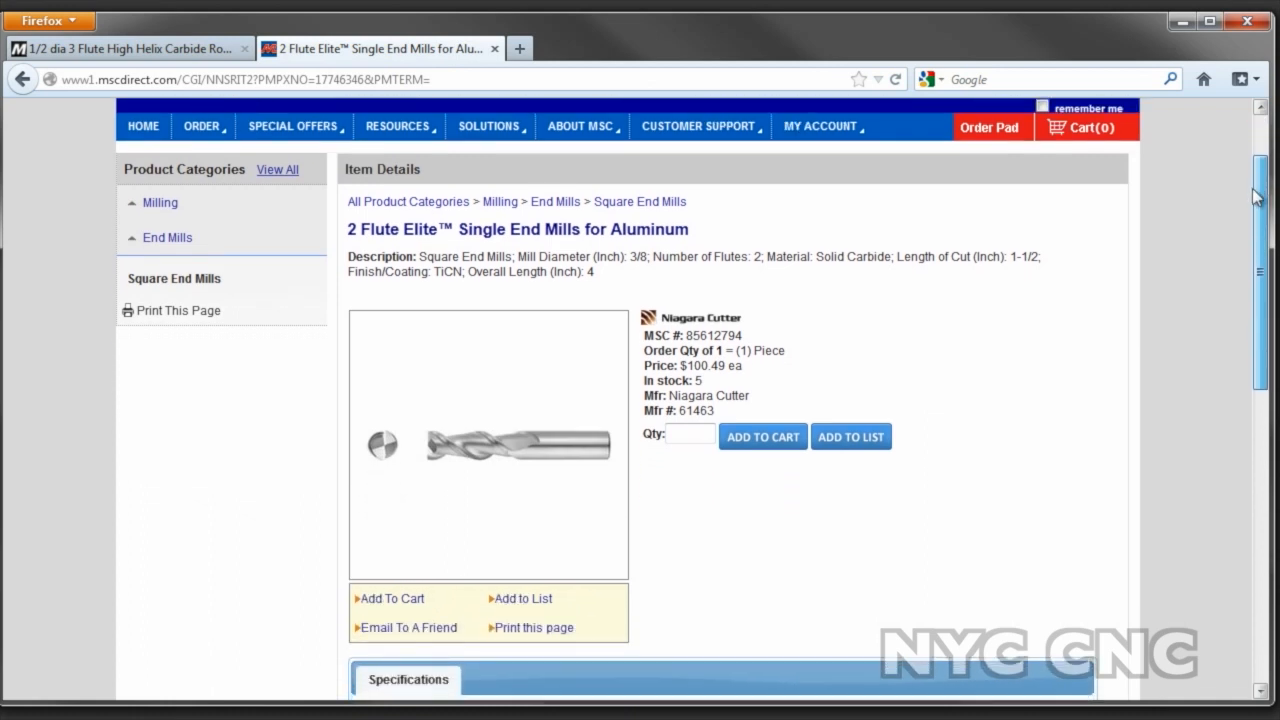
pyautogui.scroll(-3)
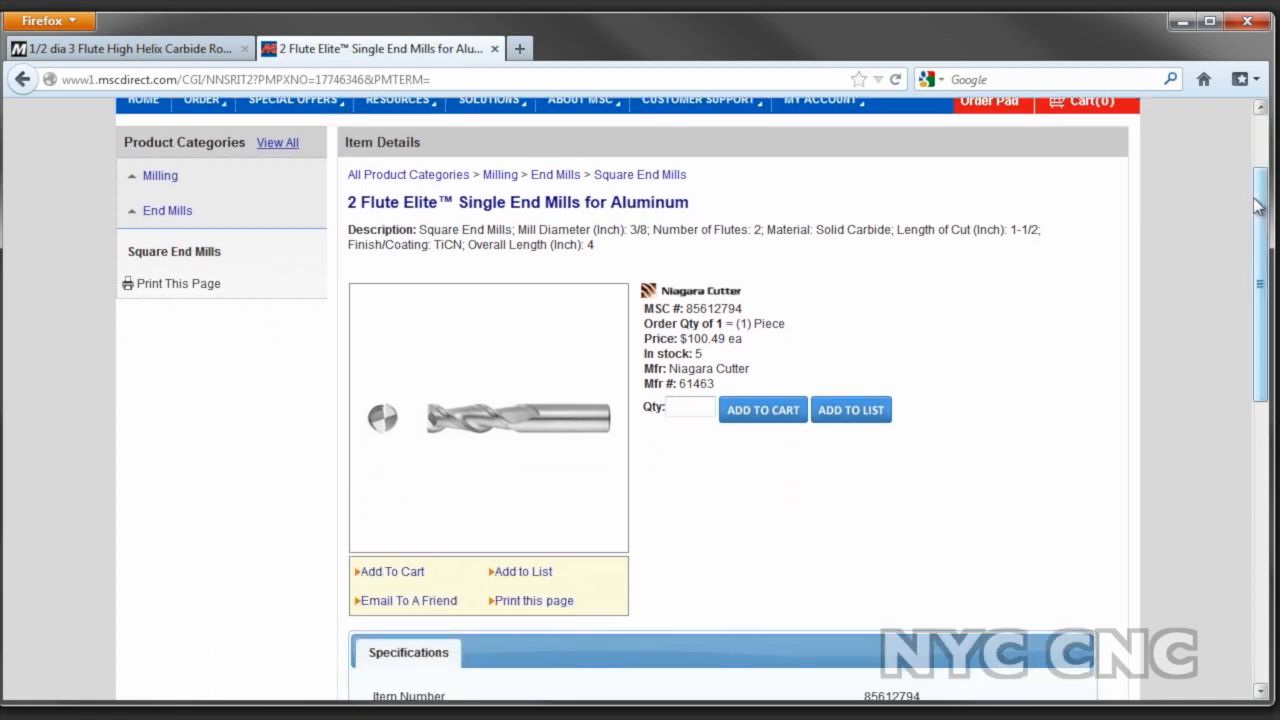
pyautogui.scroll(3)
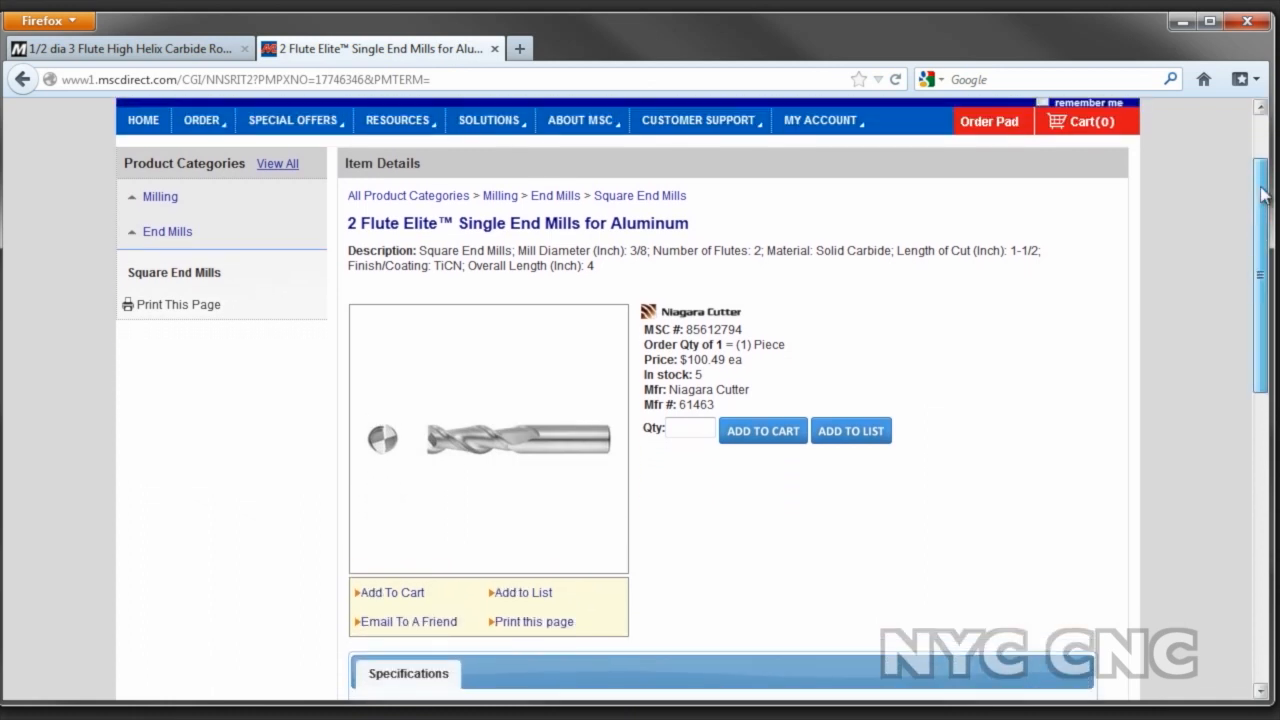